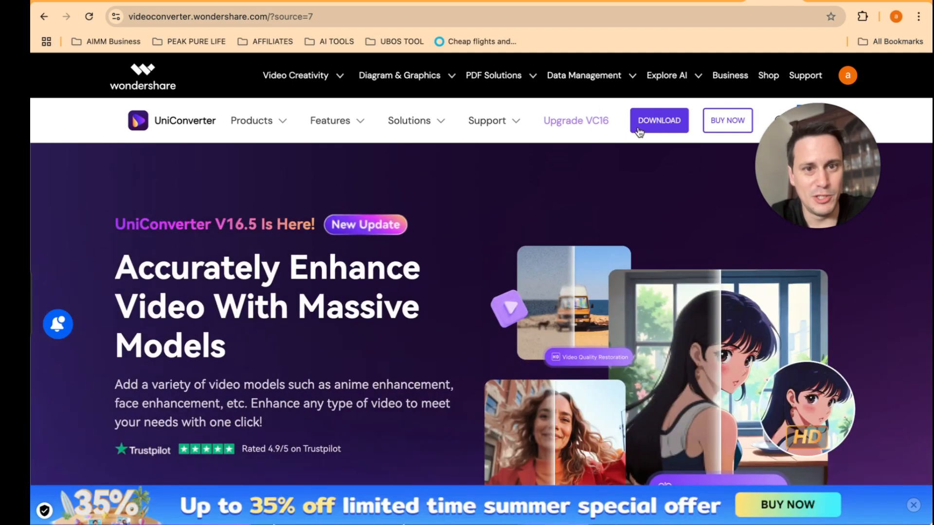
Start downloading the UniConverter installer from the product page's Download button
{"action": "left_click", "coordinate": [659, 121]}
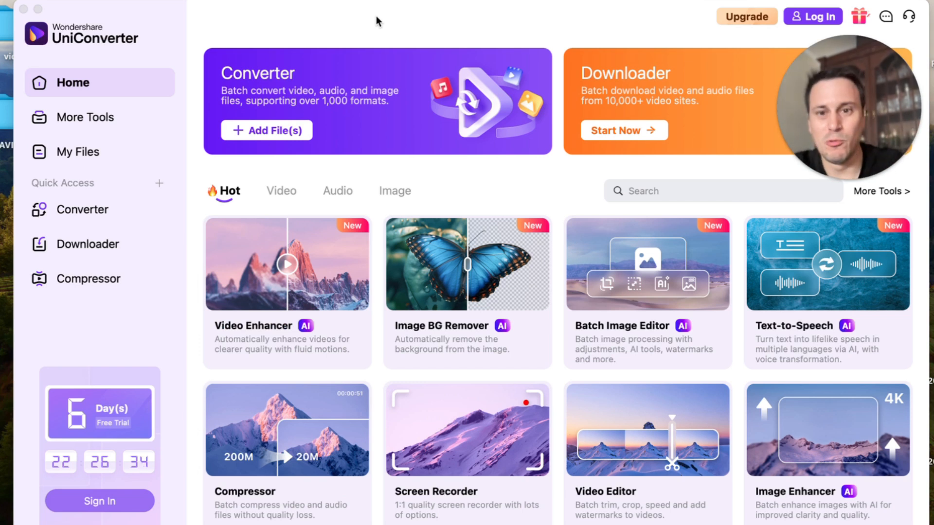
{"action": "mouse_move", "coordinate": [300, 19]}
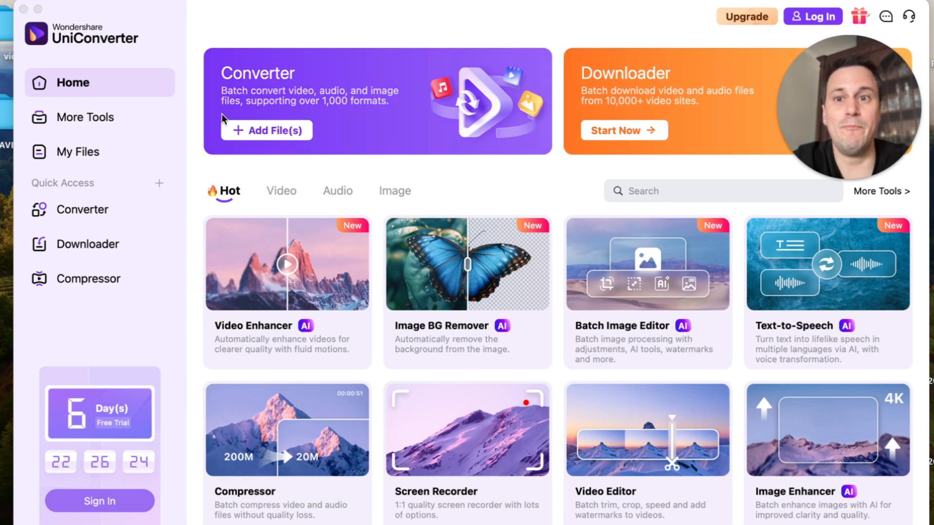
{"action": "mouse_move", "coordinate": [354, 31]}
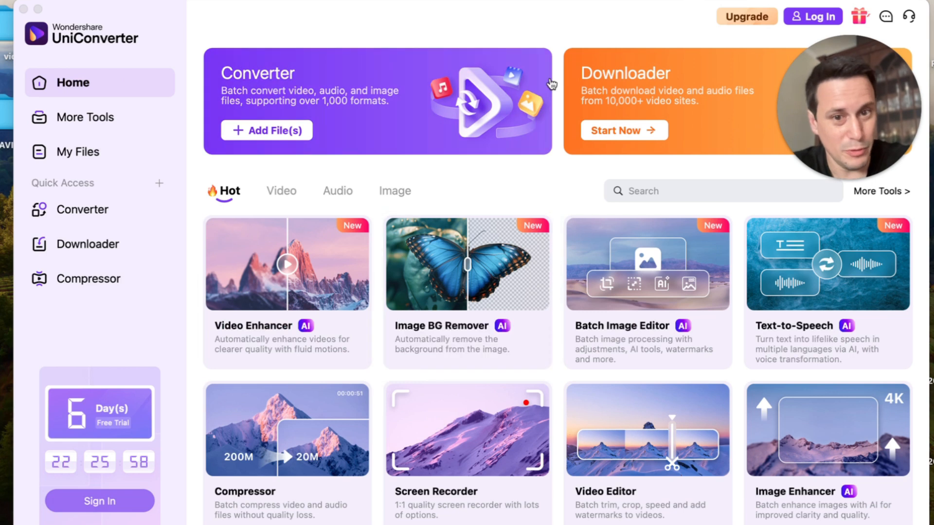
{"action": "mouse_move", "coordinate": [648, 306]}
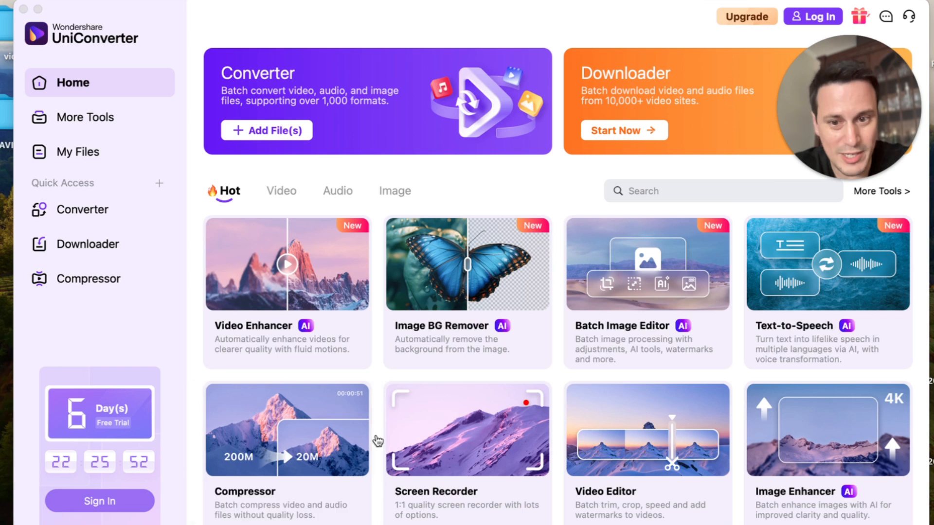
{"action": "mouse_move", "coordinate": [647, 442]}
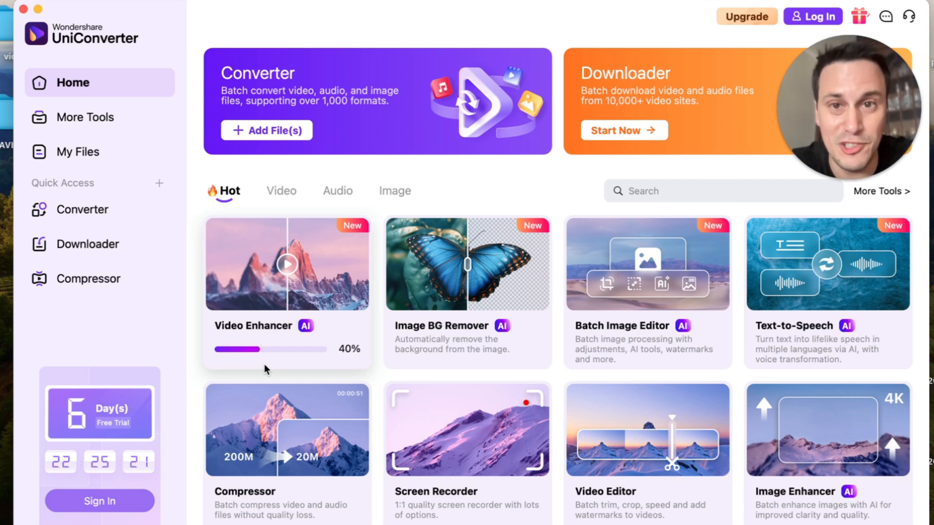
{"action": "mouse_move", "coordinate": [286, 290]}
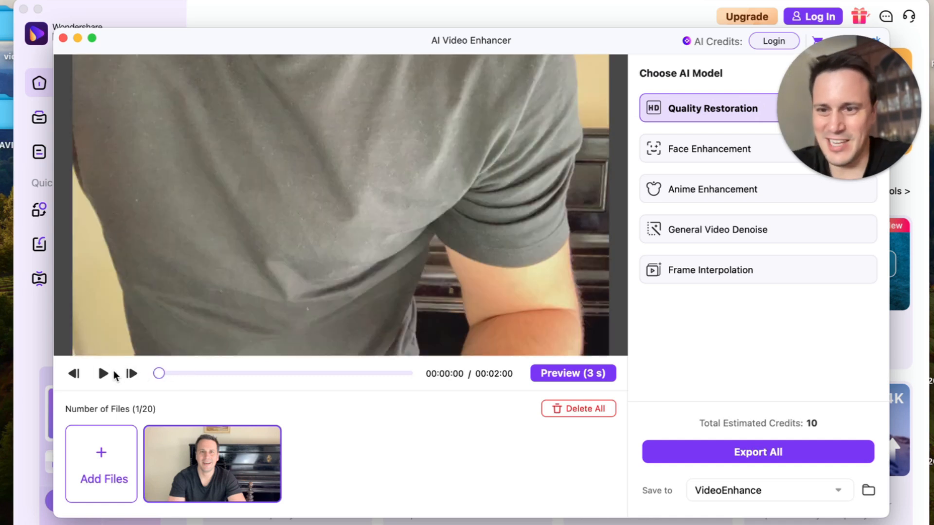
Play the loaded two-minute video in AI Video Enhancer to about 24 seconds
{"action": "left_click", "coordinate": [102, 373]}
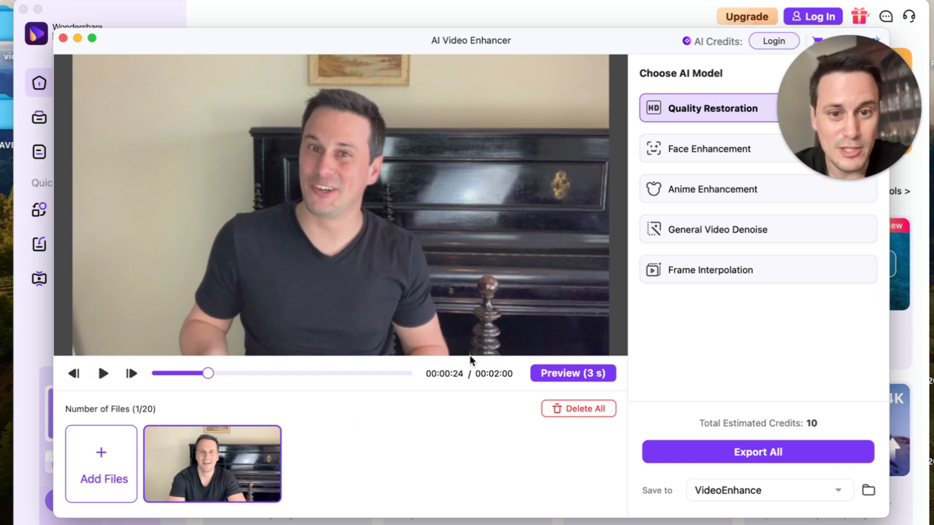
{"action": "mouse_move", "coordinate": [721, 113]}
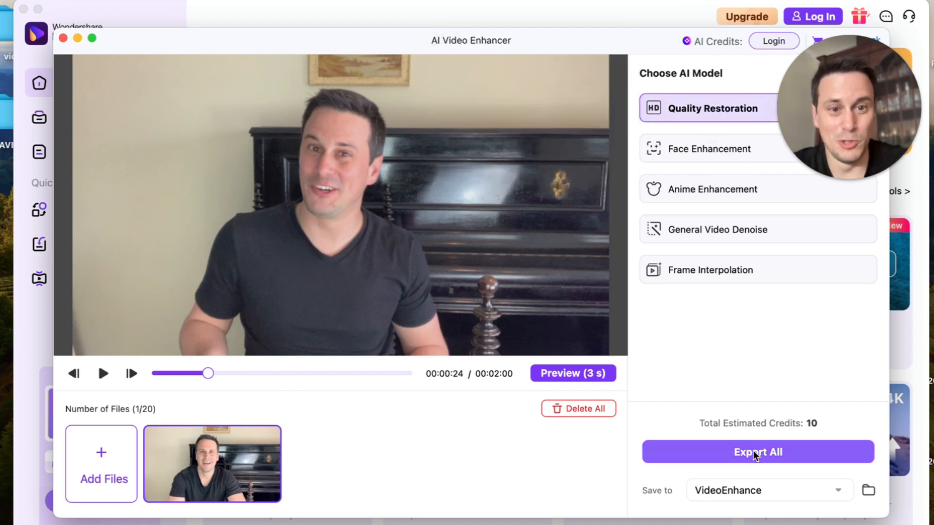
{"action": "left_click", "coordinate": [572, 373]}
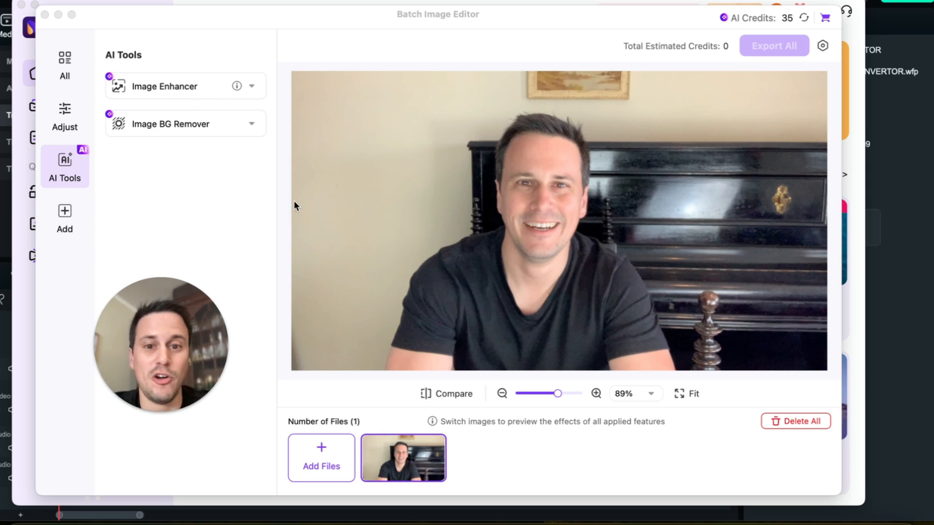
Remove the photo's background in Image BG Remover with black as the backdrop colour
{"action": "left_click", "coordinate": [174, 124]}
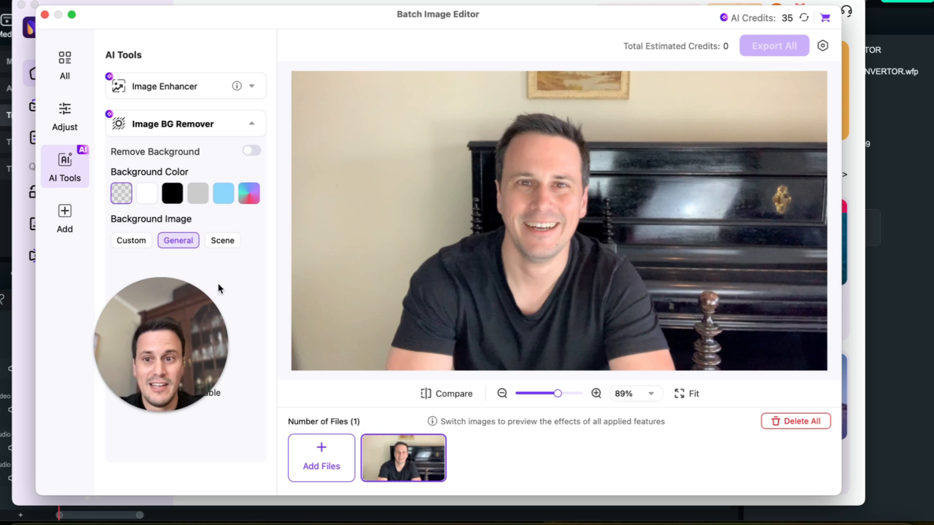
{"action": "left_click", "coordinate": [121, 193]}
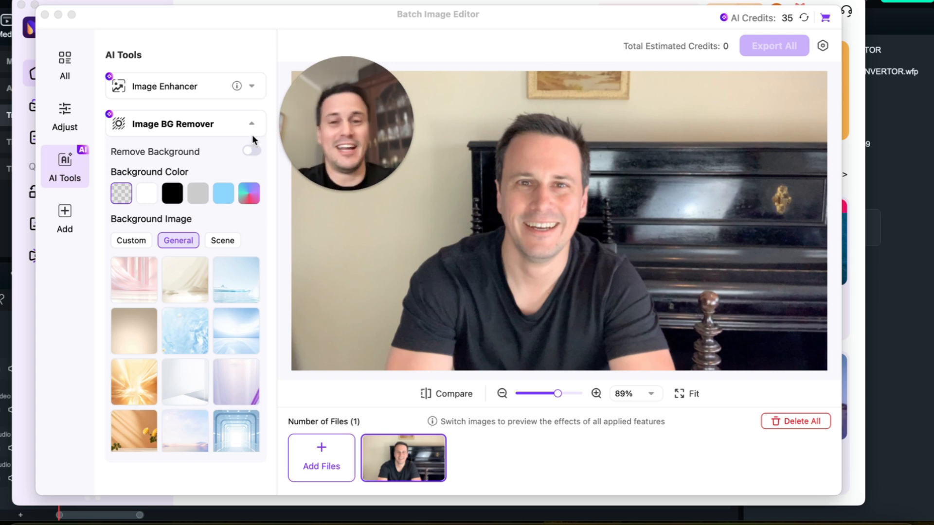
{"action": "left_click", "coordinate": [172, 193]}
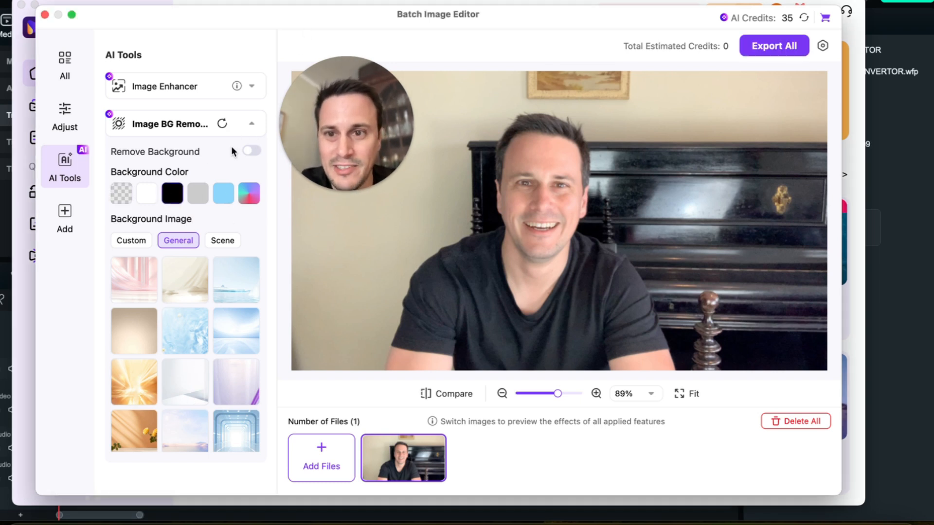
{"action": "left_click", "coordinate": [251, 151]}
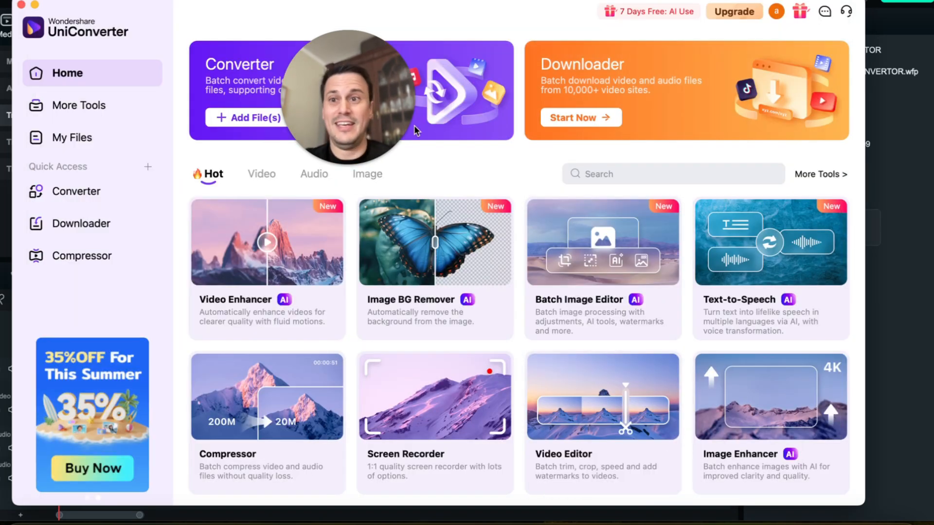
{"action": "mouse_move", "coordinate": [603, 396]}
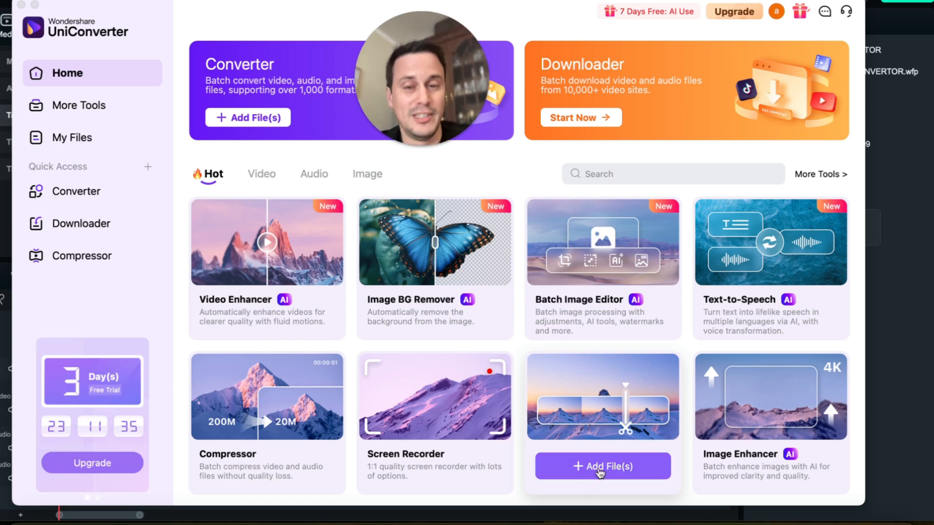
Load the 27-second piano video into the Video Editor via Add File(s)
{"action": "left_click", "coordinate": [602, 466]}
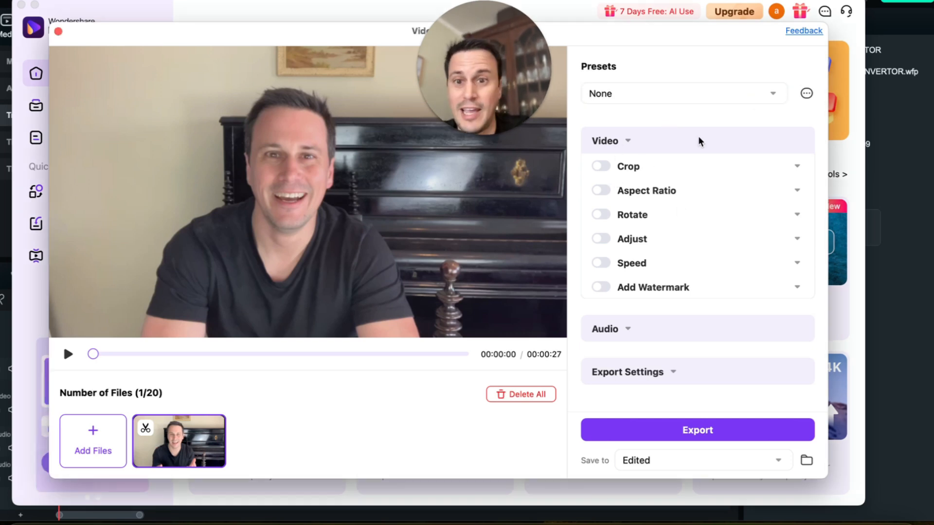
Enable cropping and set a custom 304 x 540 vertical crop box around the speaker
{"action": "left_click", "coordinate": [599, 167]}
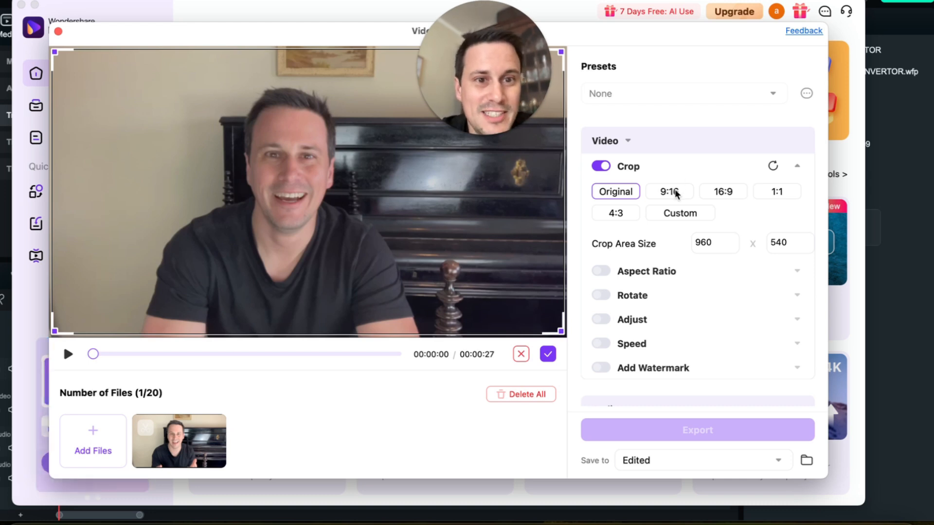
{"action": "left_click", "coordinate": [668, 192]}
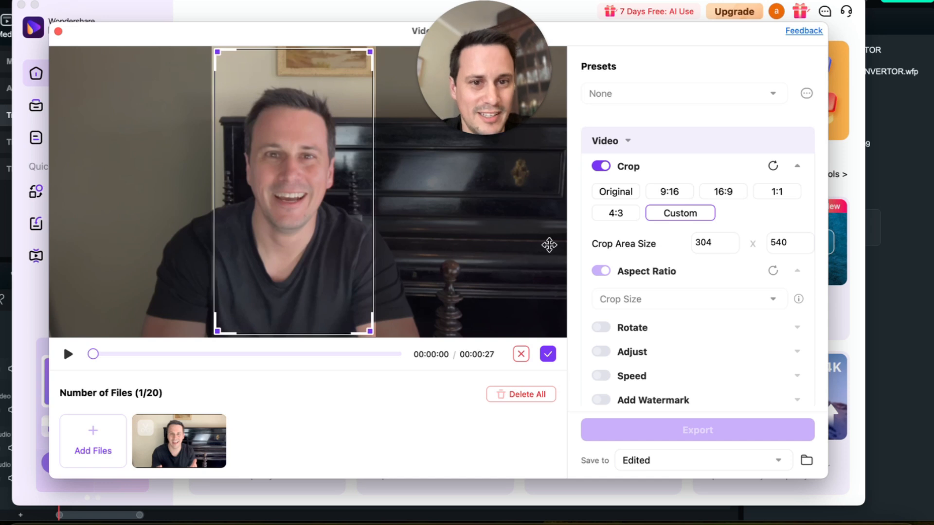
Apply the vertical crop and enable the Rotate and Adjust colour controls
{"action": "left_click", "coordinate": [547, 354]}
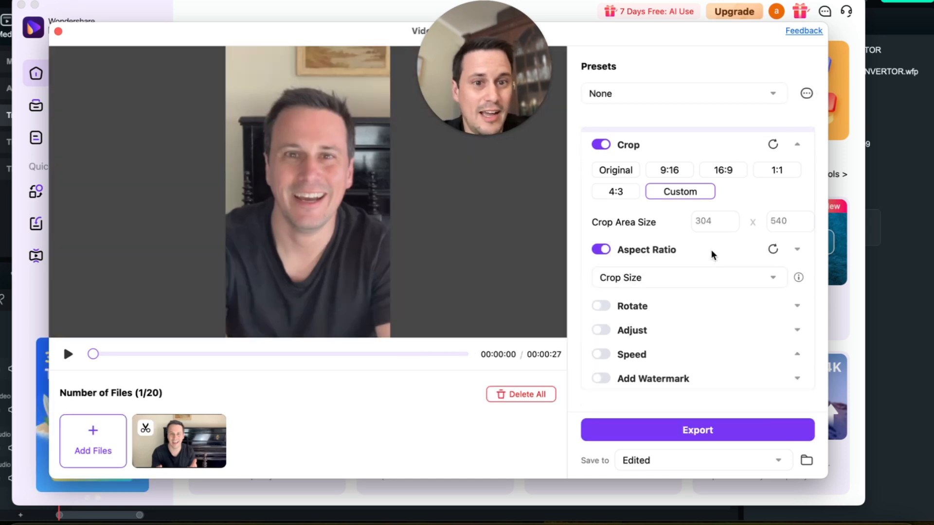
{"action": "left_click", "coordinate": [600, 307]}
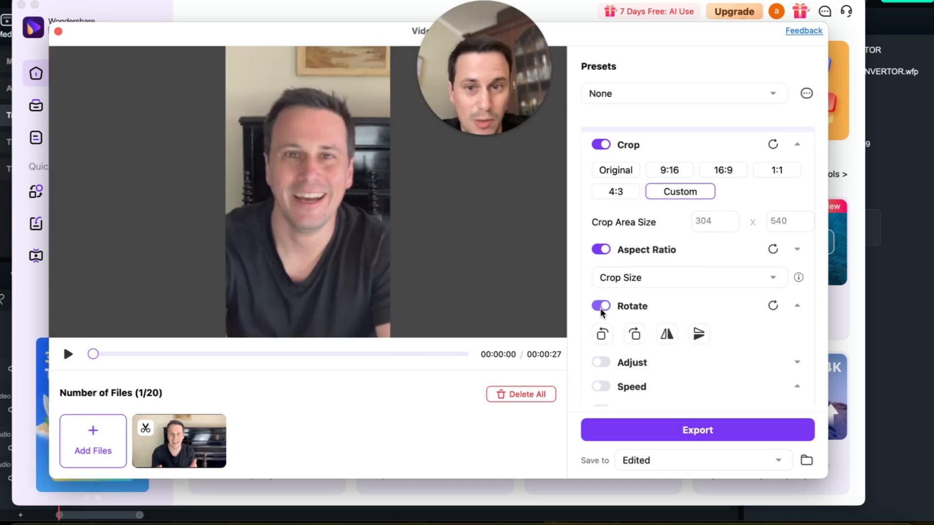
{"action": "left_click", "coordinate": [600, 306]}
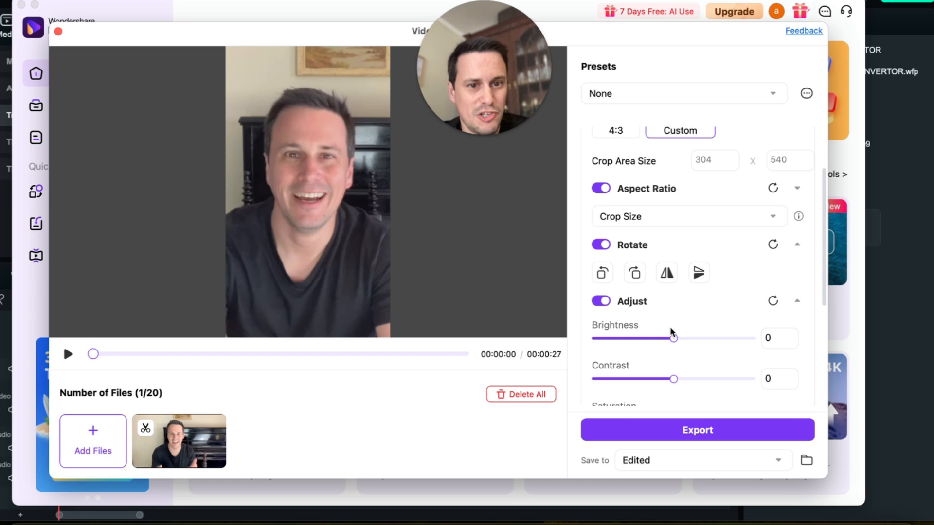
Set brightness to -9, contrast to 25 and saturation to 11
{"action": "left_click_drag", "start_coordinate": [673, 339], "coordinate": [665, 339]}
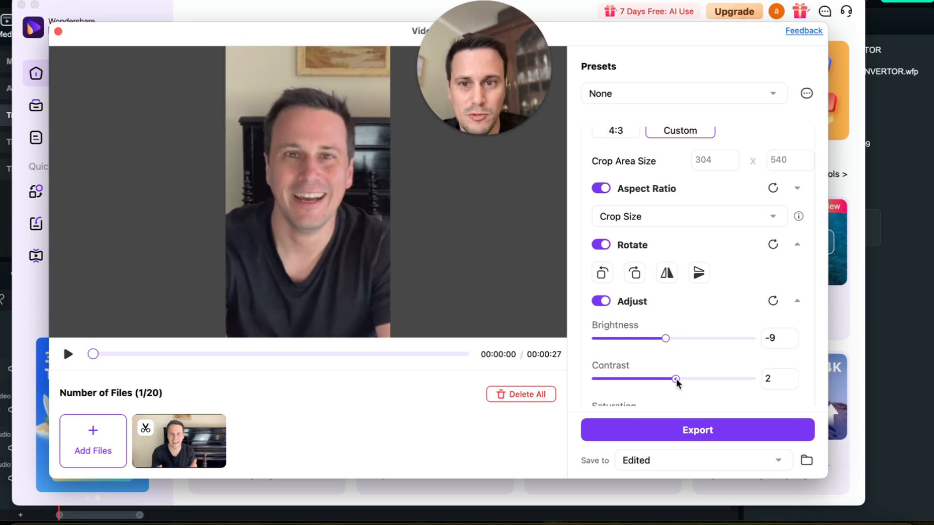
{"action": "left_click_drag", "start_coordinate": [675, 379], "coordinate": [692, 380]}
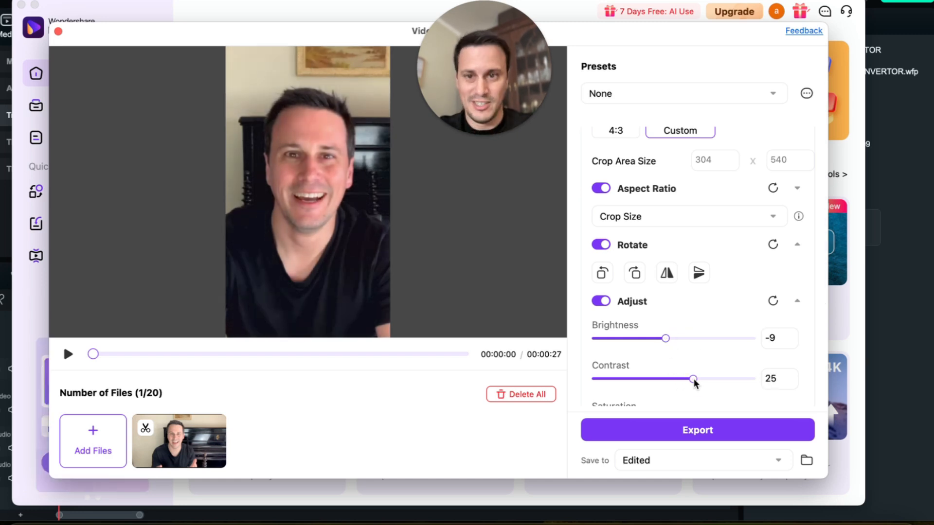
{"action": "scroll", "scroll_direction": "down", "scroll_amount": 3}
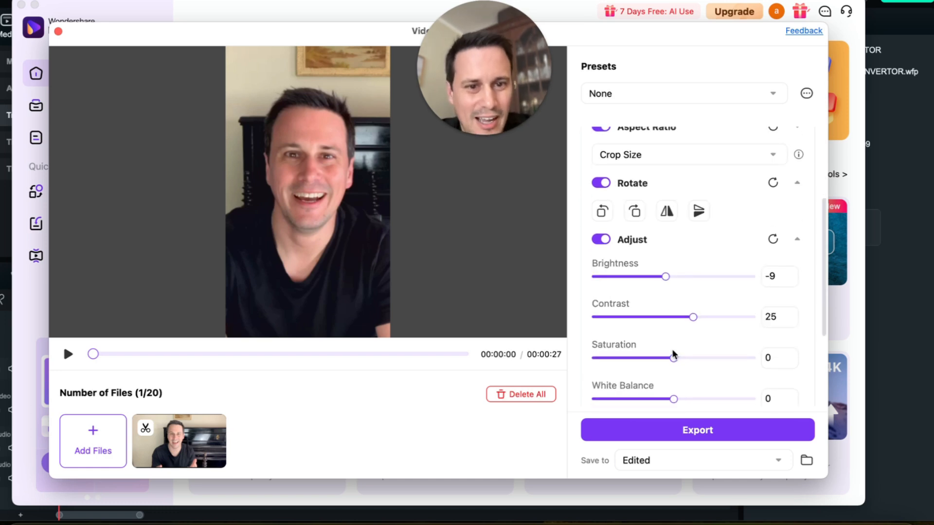
{"action": "left_click_drag", "start_coordinate": [659, 357], "coordinate": [688, 357]}
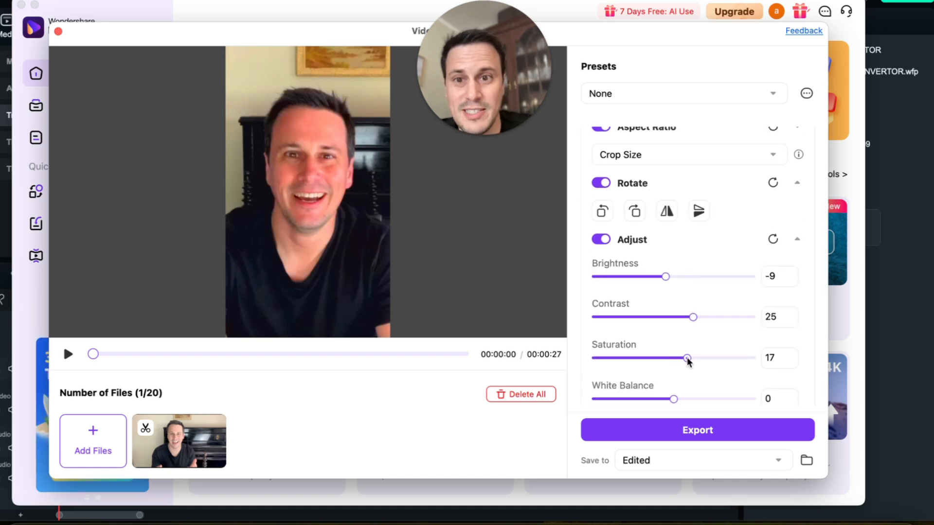
{"action": "left_click_drag", "start_coordinate": [687, 358], "coordinate": [683, 358]}
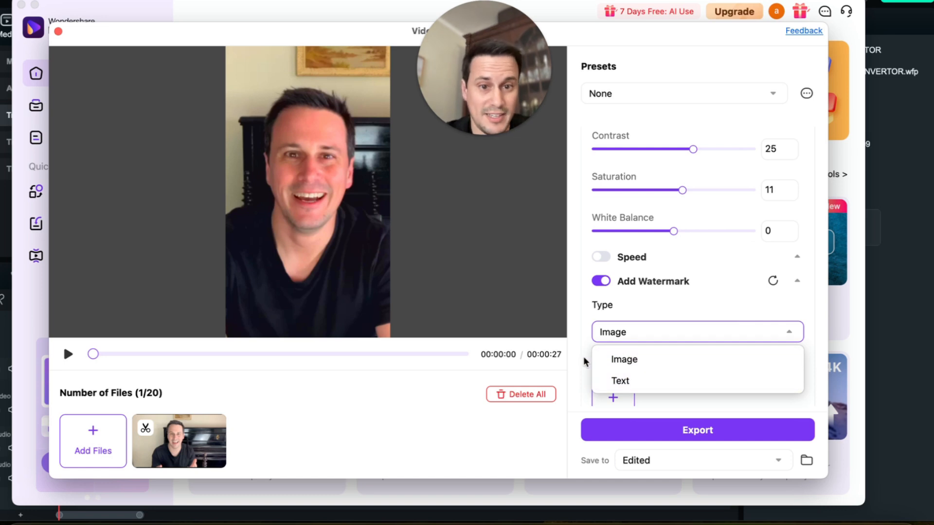
Choose Image as the watermark type, keeping transparency at 50
{"action": "left_click", "coordinate": [624, 359]}
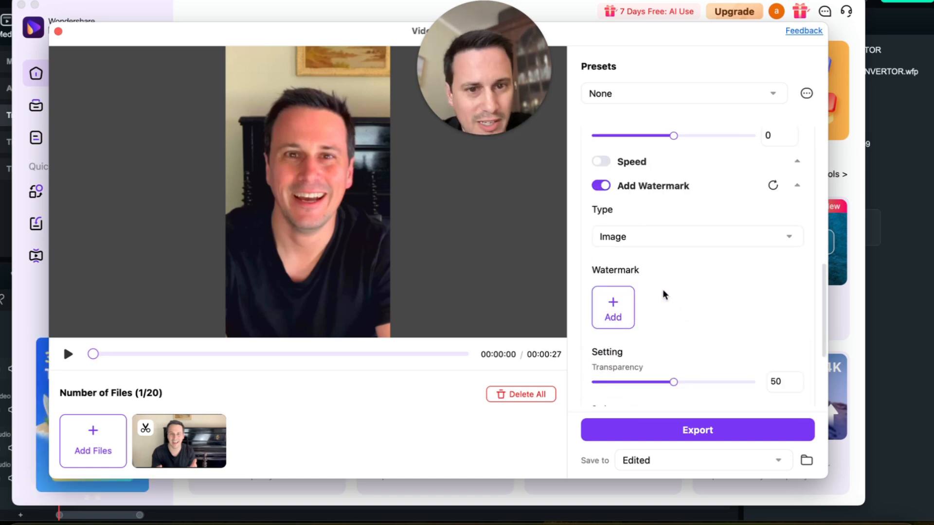
{"action": "scroll", "scroll_direction": "down", "scroll_amount": 3}
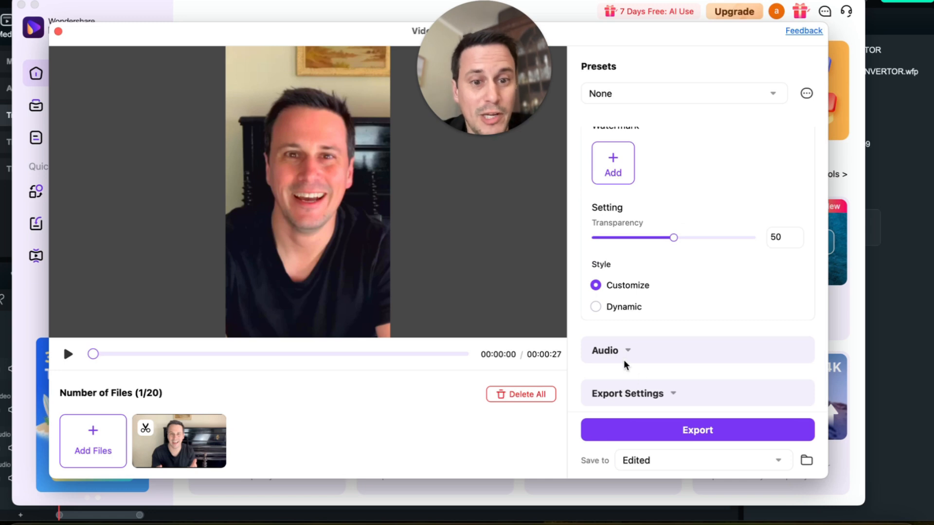
Enable Vocal Enhancement and audio Adjust in the video's Audio settings
{"action": "left_click", "coordinate": [604, 350]}
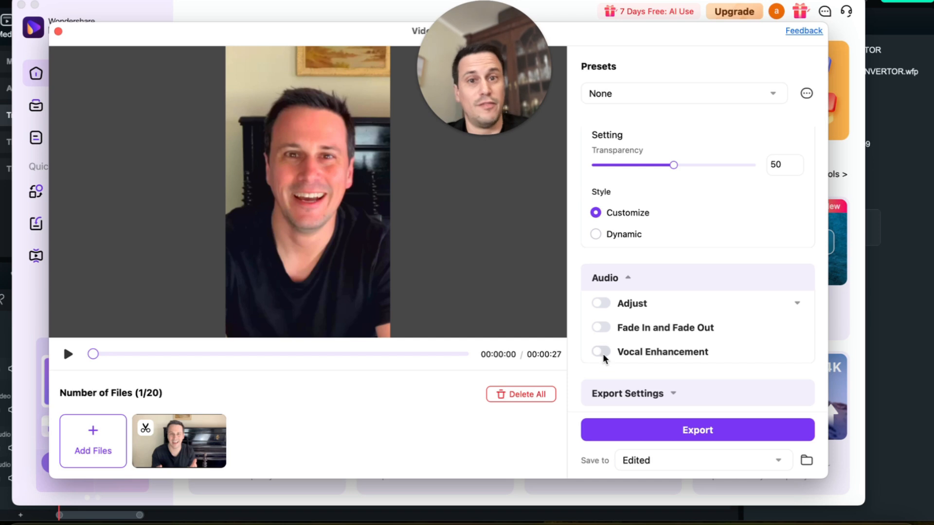
{"action": "left_click", "coordinate": [600, 351]}
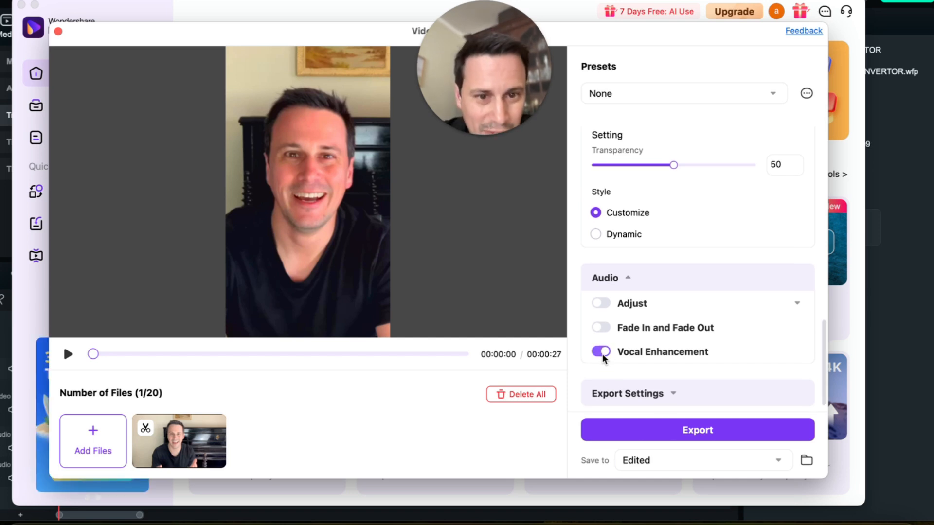
{"action": "left_click", "coordinate": [600, 304]}
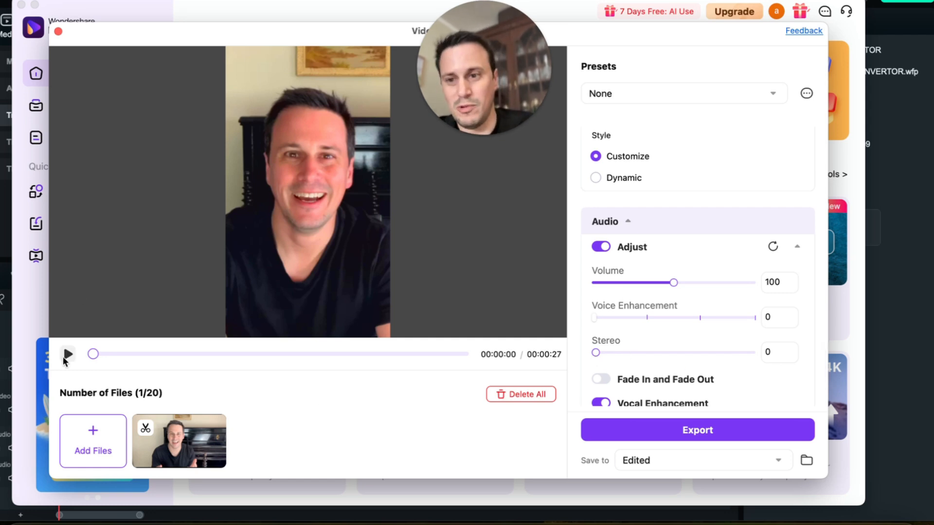
Preview a few seconds of the edited video, then pause it
{"action": "left_click", "coordinate": [67, 354]}
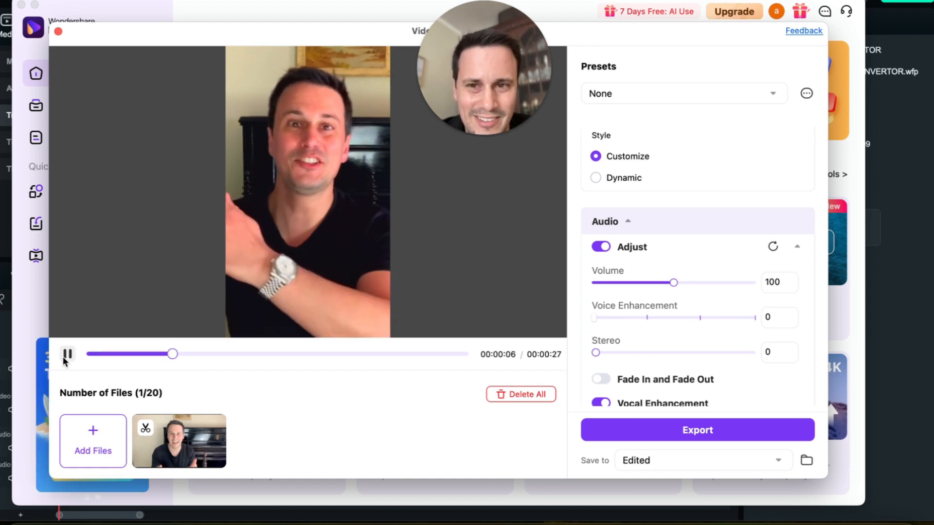
{"action": "left_click", "coordinate": [67, 354]}
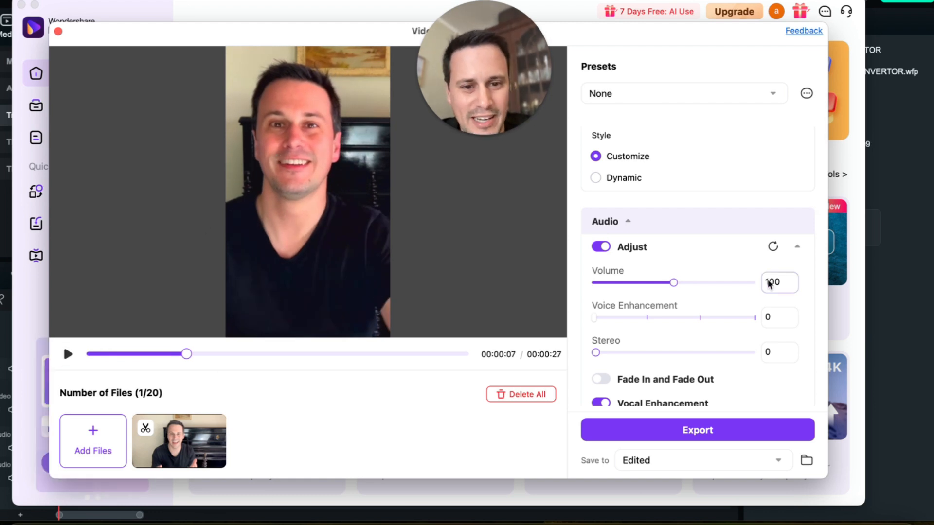
{"action": "scroll", "scroll_direction": "down", "scroll_amount": 3}
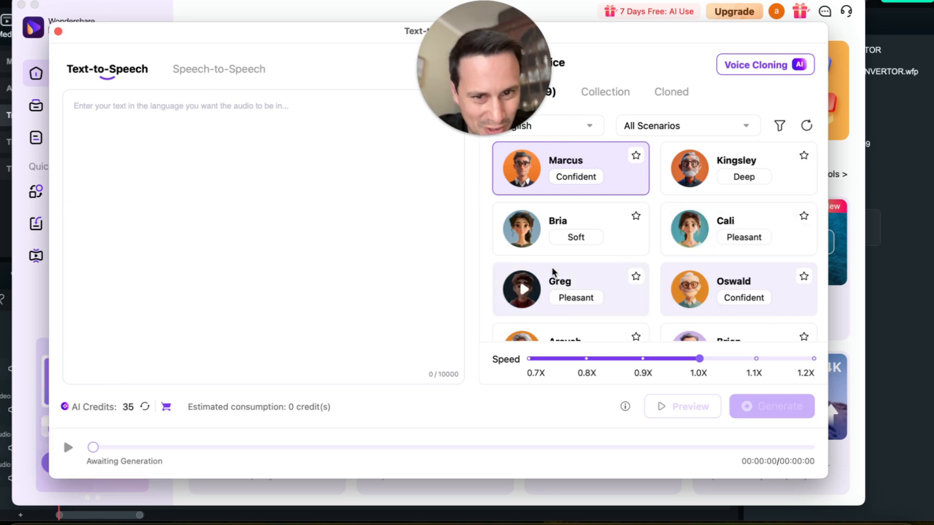
Generate the AI Money Maniac subscribe message as speech in the Cali voice
{"action": "scroll", "scroll_direction": "down", "scroll_amount": 3}
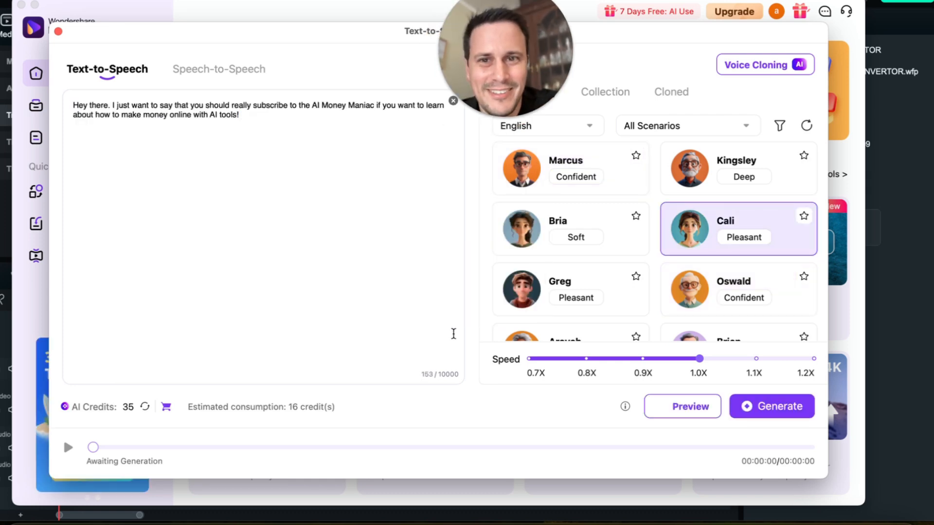
{"action": "left_click", "coordinate": [770, 405]}
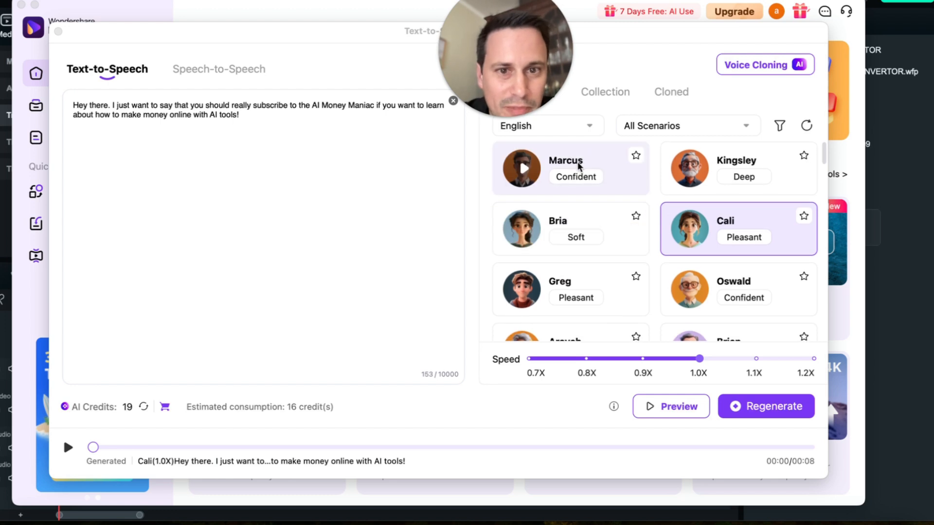
{"action": "left_click", "coordinate": [569, 168]}
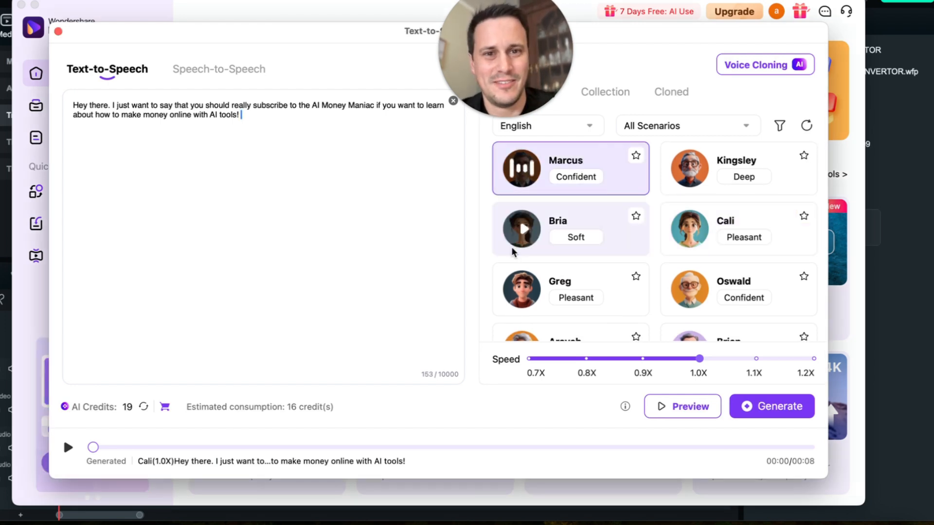
{"action": "scroll", "scroll_direction": "down", "scroll_amount": 3}
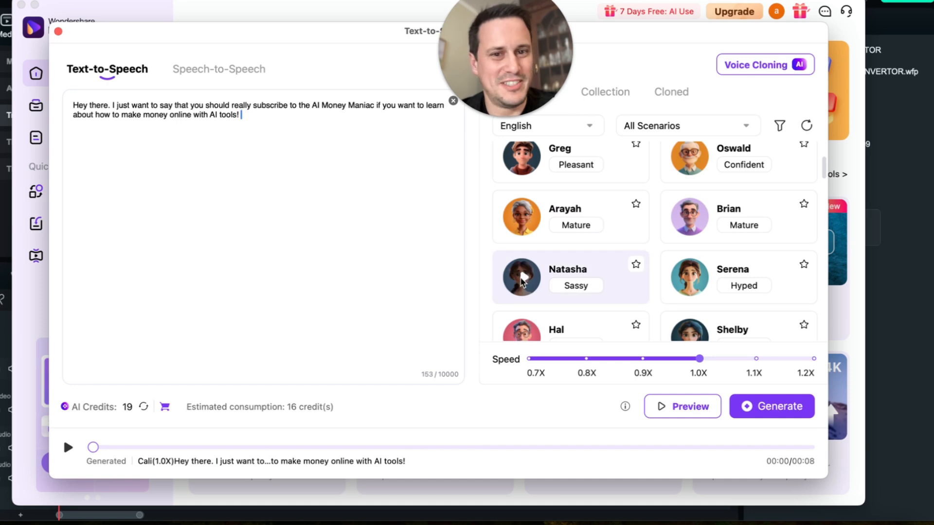
{"action": "left_click", "coordinate": [521, 277]}
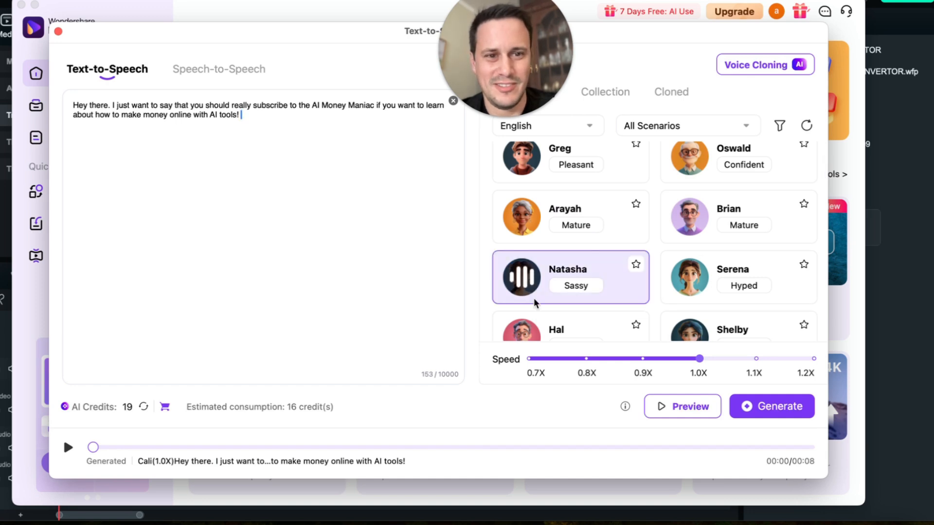
{"action": "scroll", "scroll_direction": "down", "scroll_amount": 3}
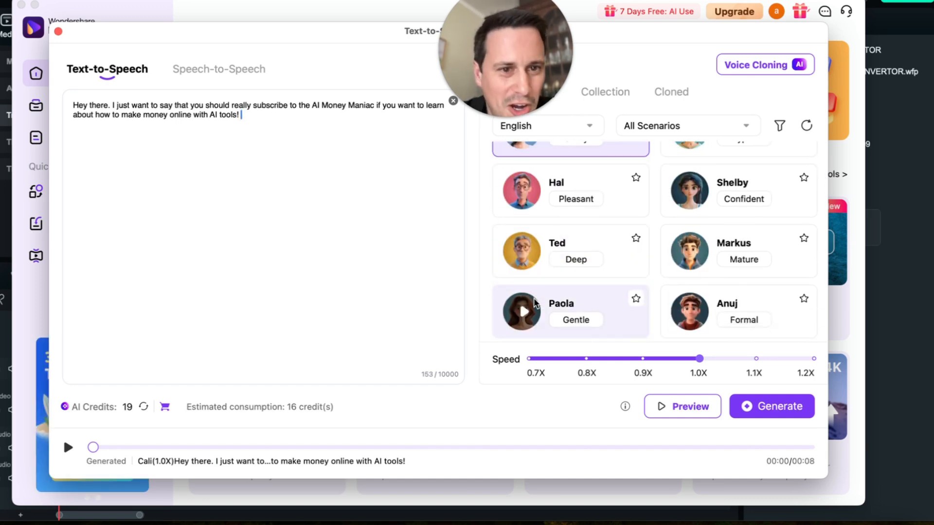
{"action": "scroll", "scroll_direction": "down", "scroll_amount": 3}
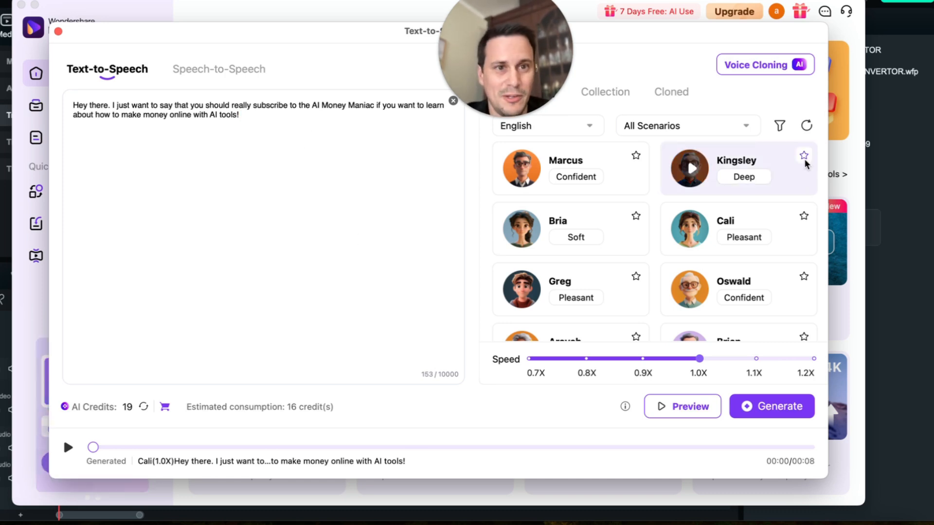
{"action": "mouse_move", "coordinate": [472, 177]}
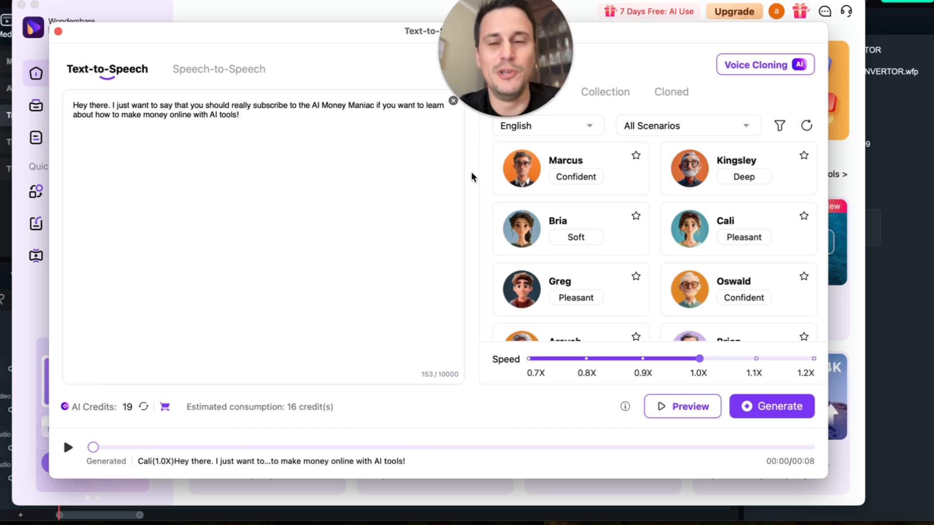
{"action": "left_click", "coordinate": [765, 64]}
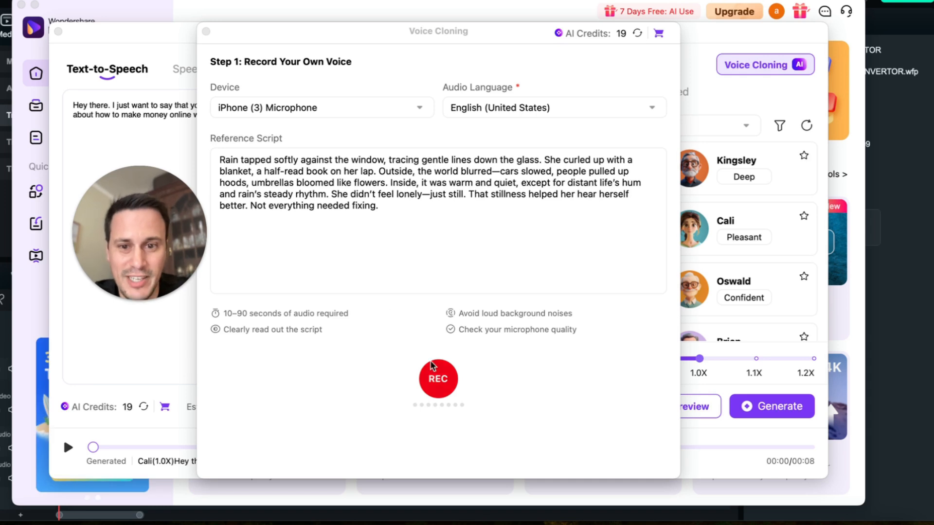
Record the reference script and confirm the finished personal voice clone, using 10 credits
{"action": "left_click", "coordinate": [437, 378]}
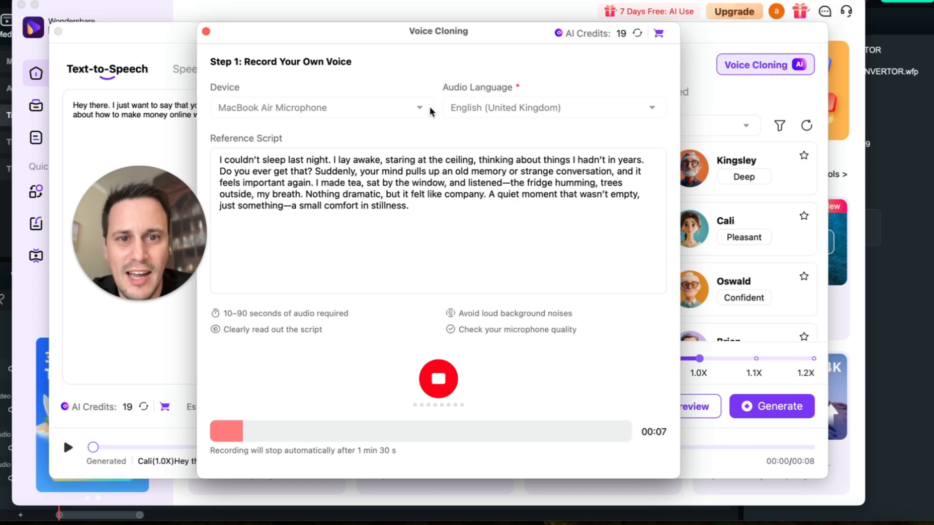
{"action": "left_click", "coordinate": [437, 379]}
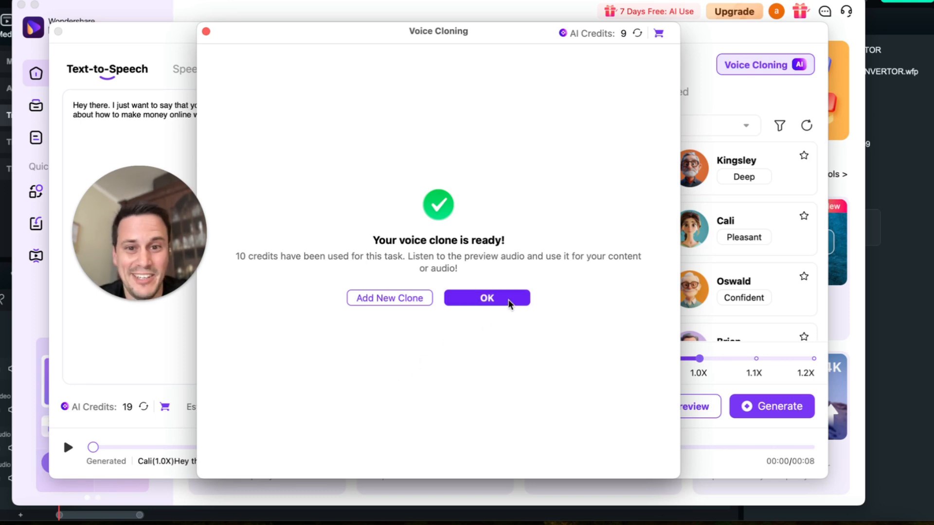
{"action": "left_click", "coordinate": [487, 297]}
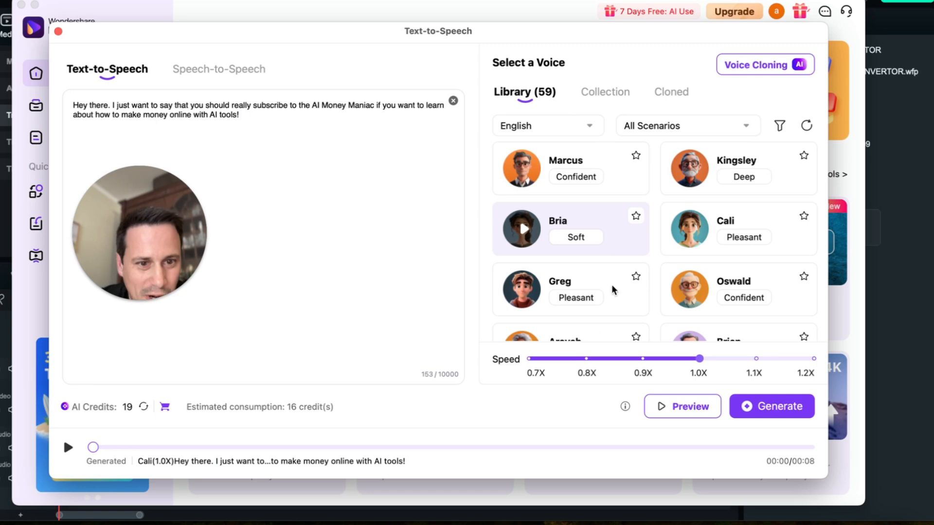
Show the Cloned voices list where the new AI Money clone appears
{"action": "left_click", "coordinate": [665, 92]}
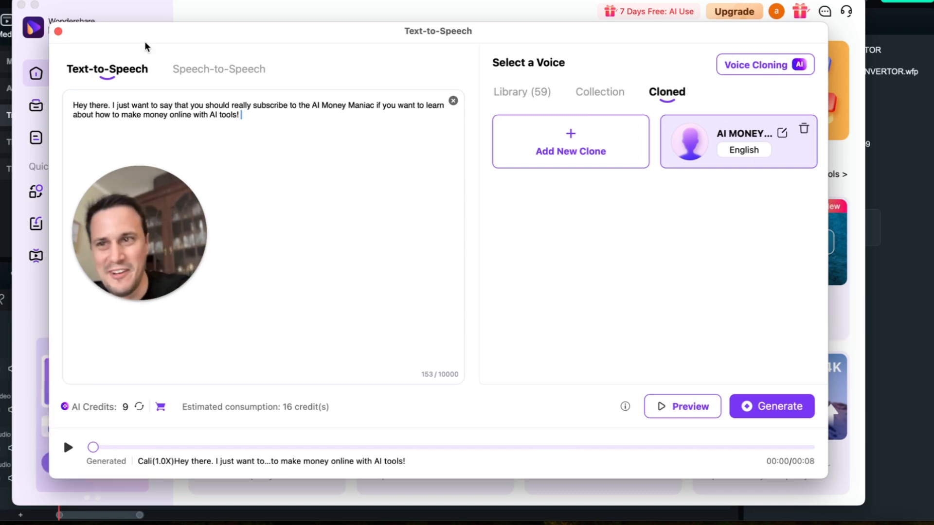
{"action": "left_click", "coordinate": [57, 31]}
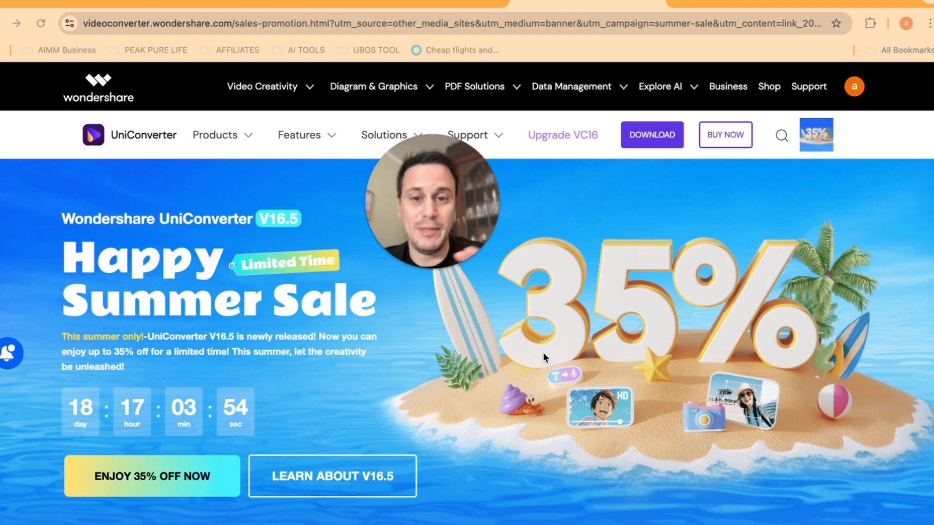
{"action": "mouse_move", "coordinate": [378, 486]}
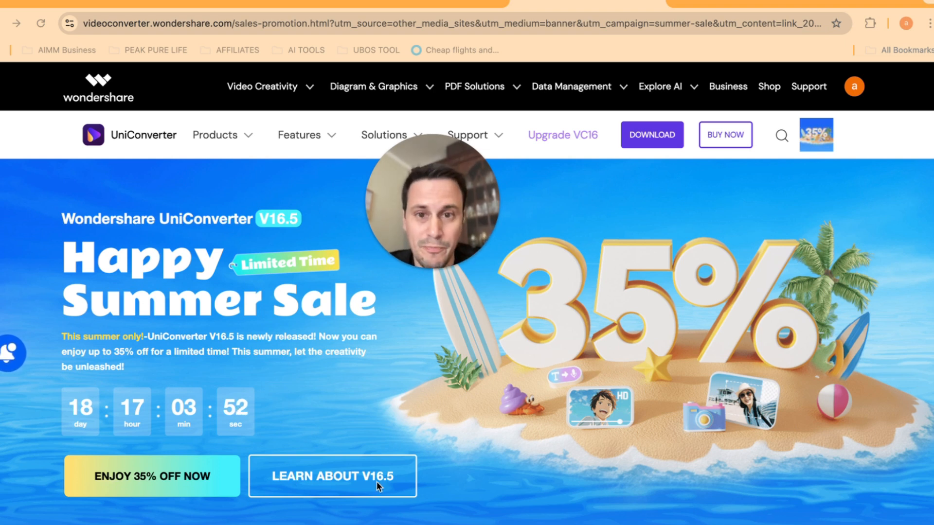